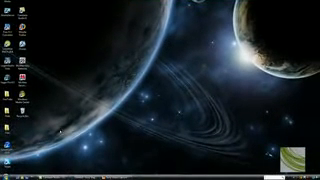
Step: Open the Start menu and show the Computer context menu
click(8, 172)
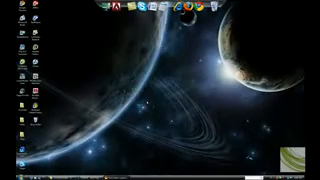
click(8, 171)
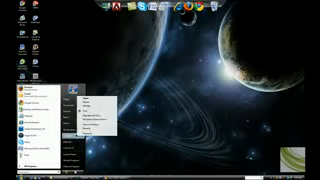